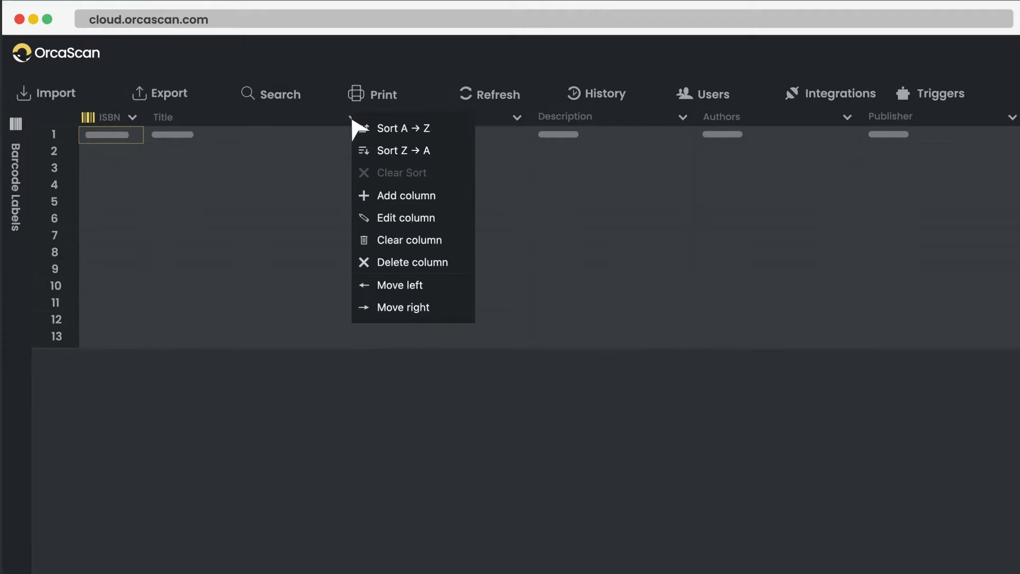
click(409, 216)
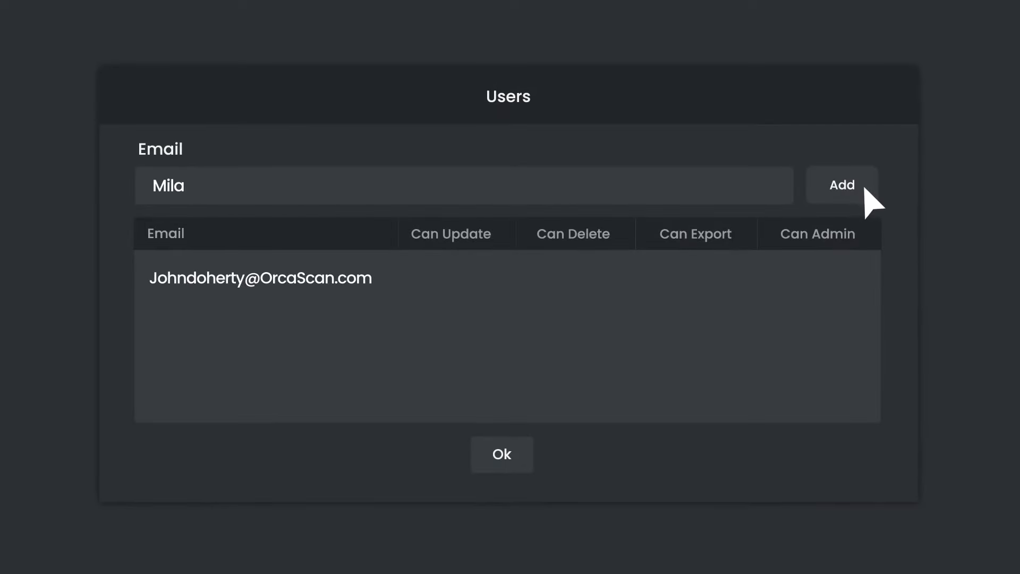
click(841, 185)
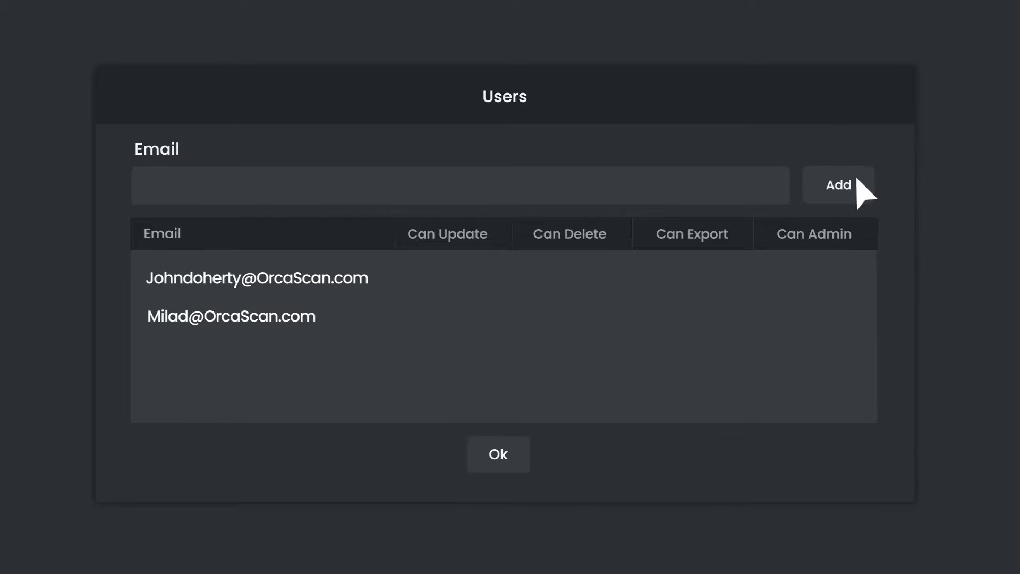
click(497, 454)
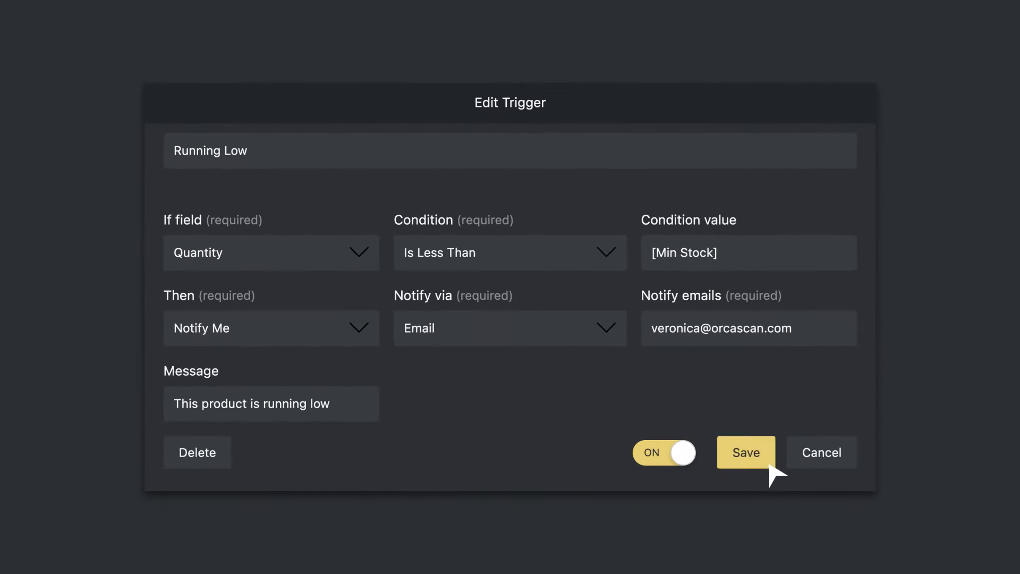
Save the Running Low trigger that emails when Quantity is less than Min Stock.
click(745, 453)
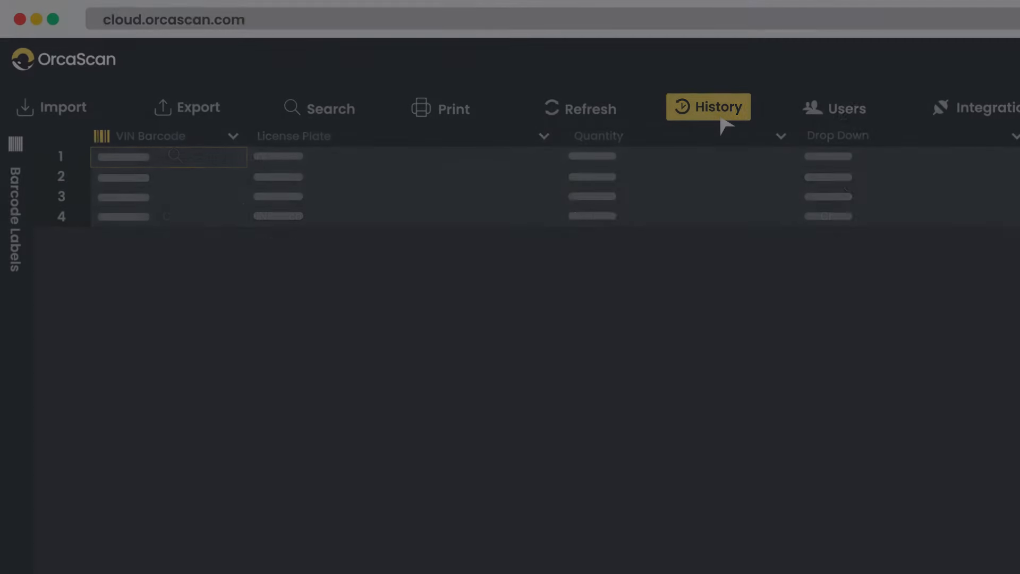
Review the selected row's change history showing who, when and which device, then close it.
click(707, 107)
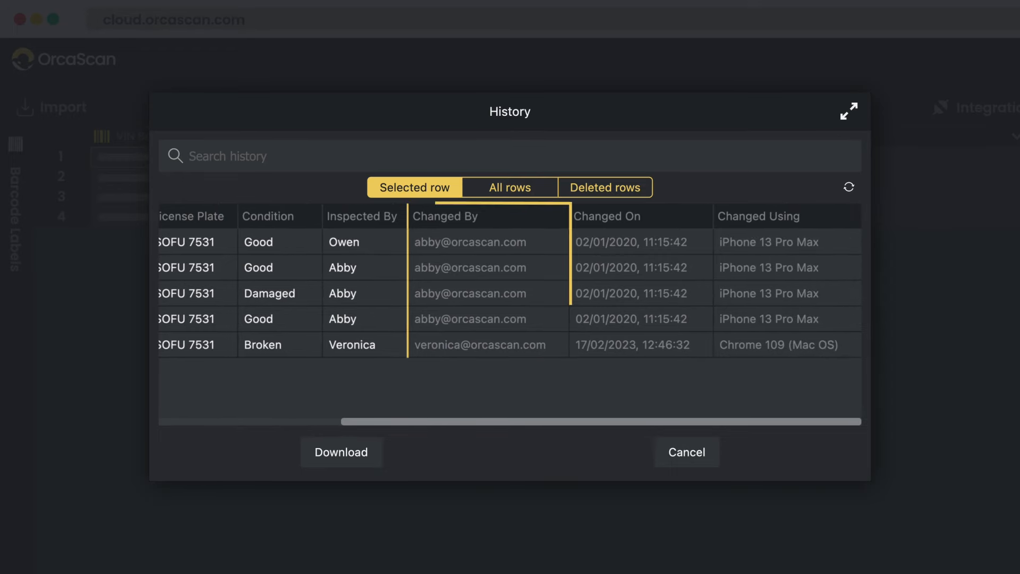
click(685, 452)
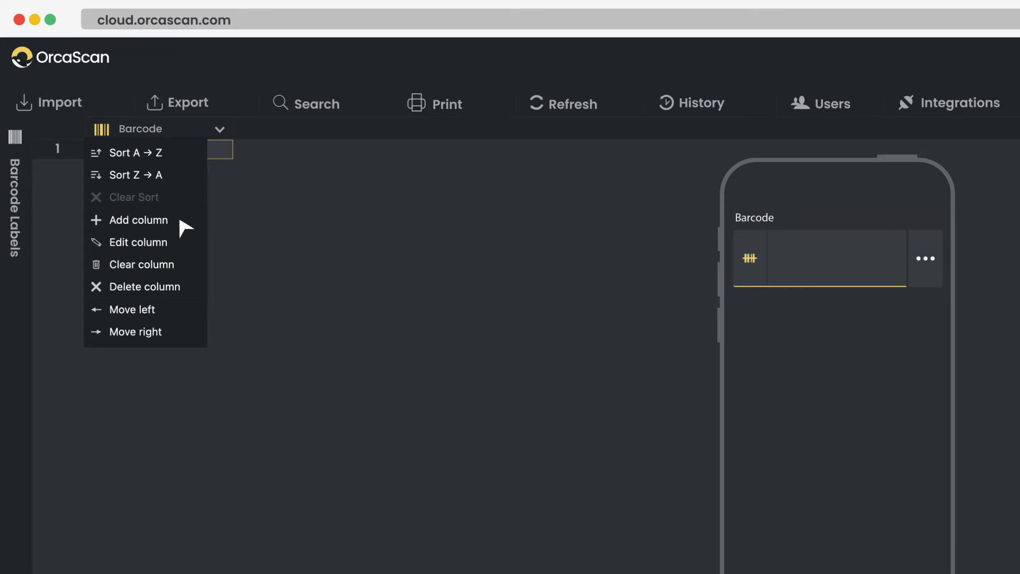
Add Technician, Proof of inspection and Condition columns after Barcode, mirrored in the phone preview.
click(138, 219)
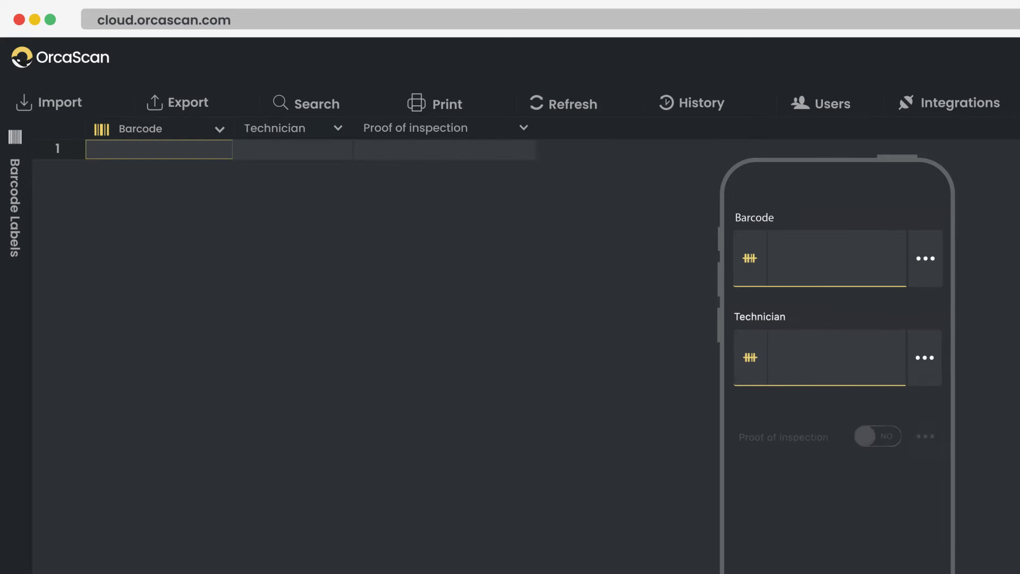
click(523, 128)
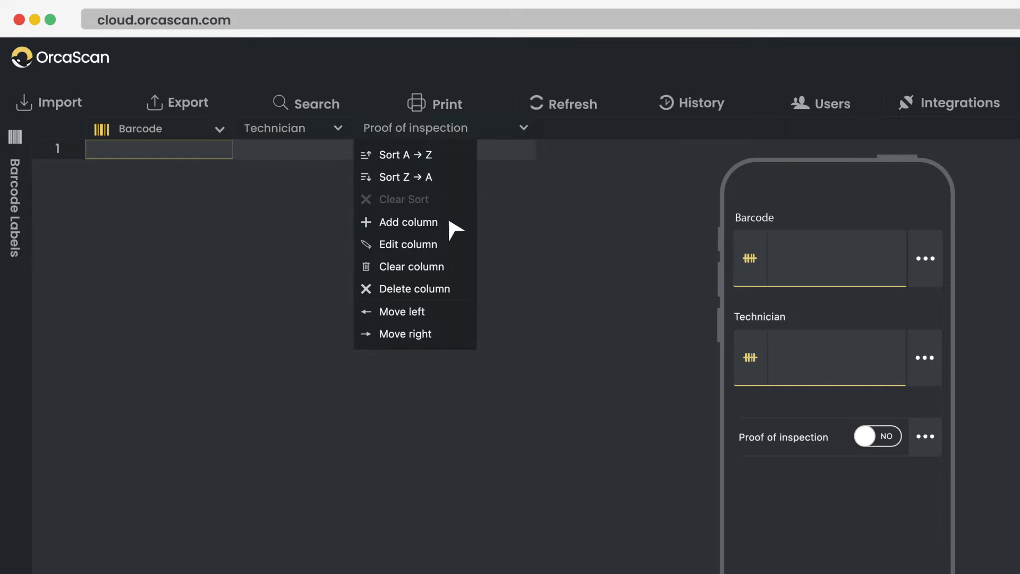
click(408, 222)
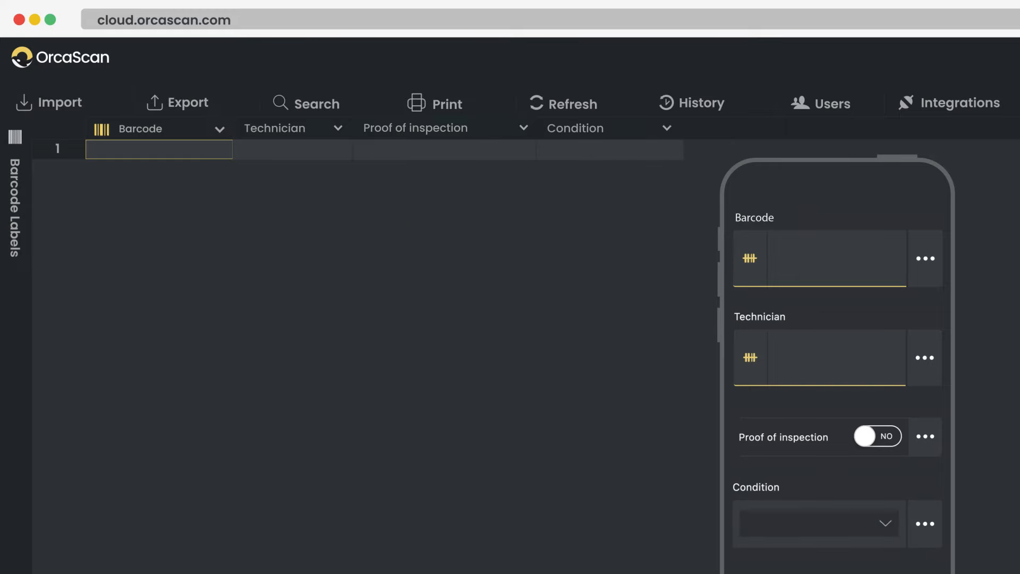